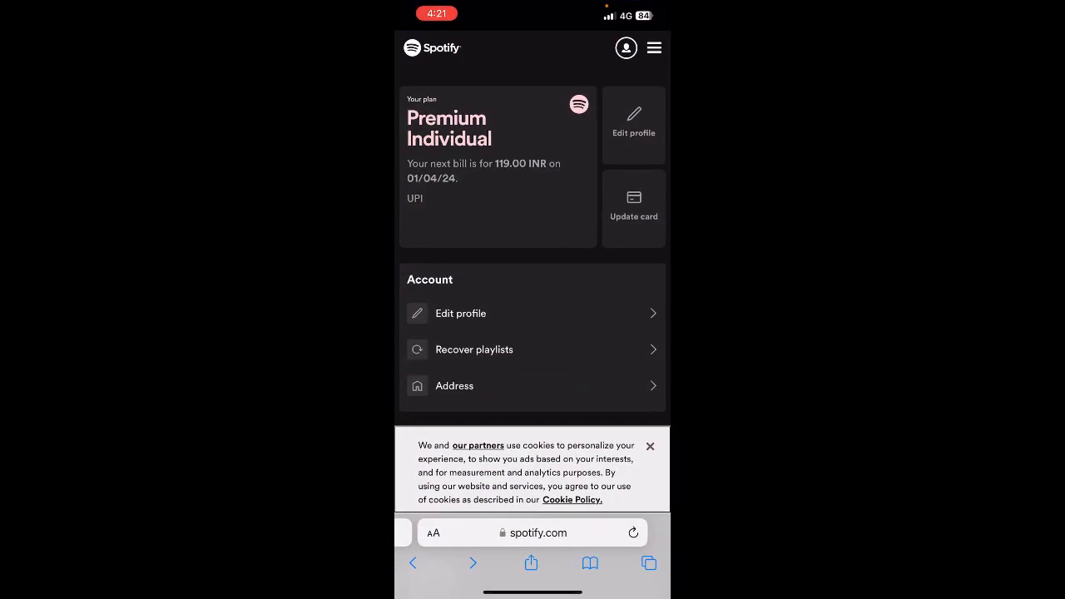
Step: Reach the Change plan page from the account overview via Manage your plan
scroll(down, 3)
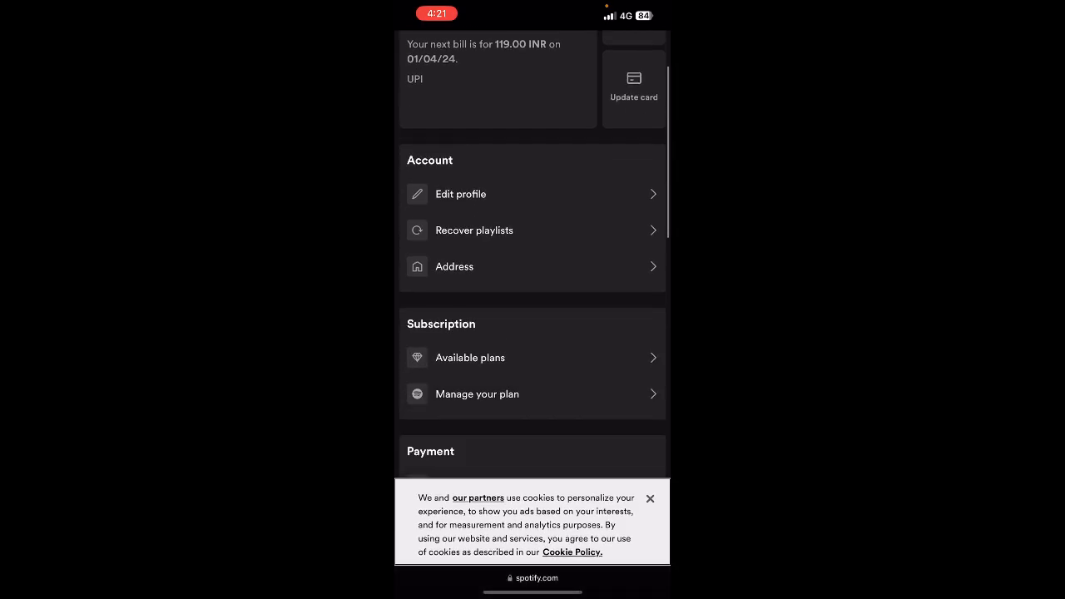
scroll(up, 3)
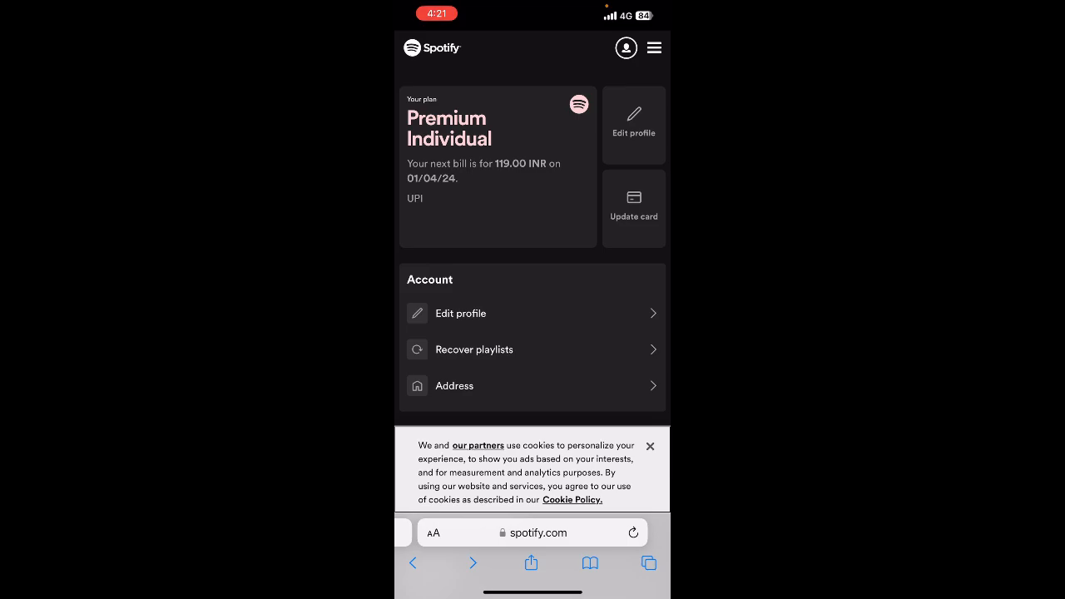
scroll(down, 3)
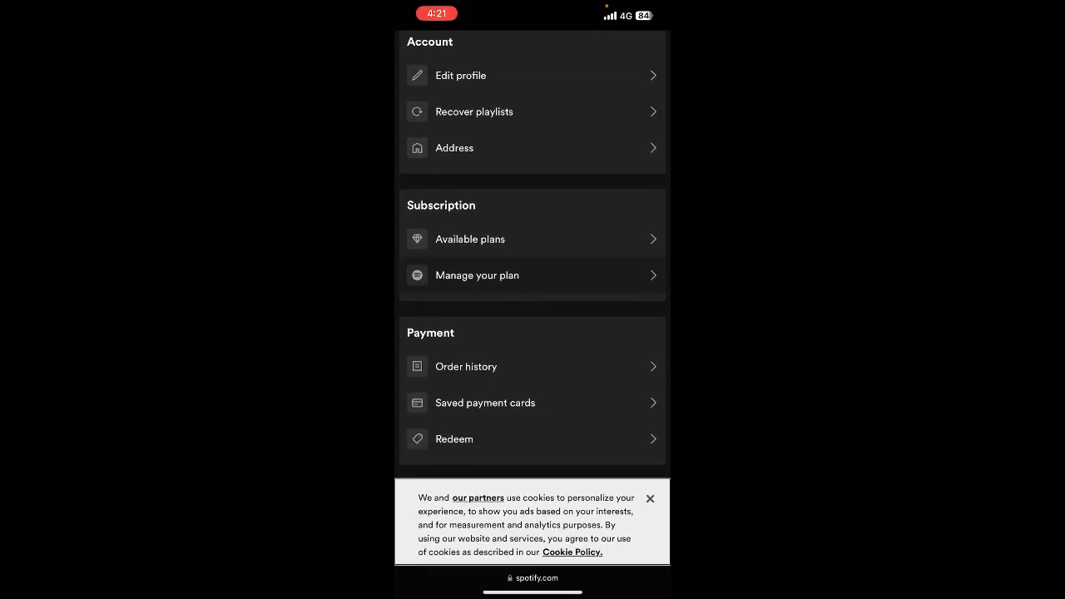
click(475, 274)
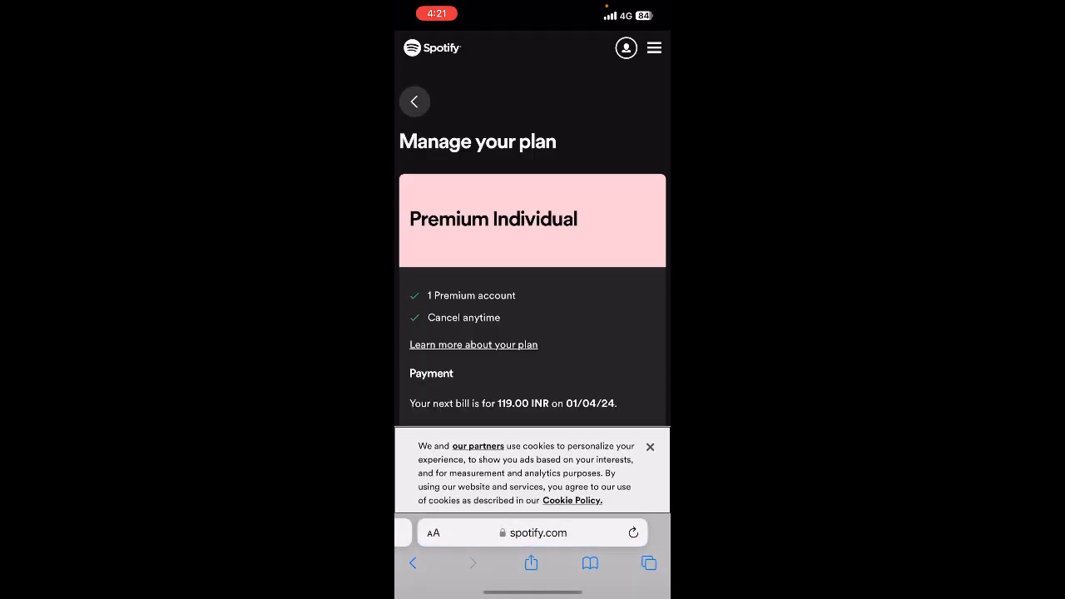
scroll(down, 3)
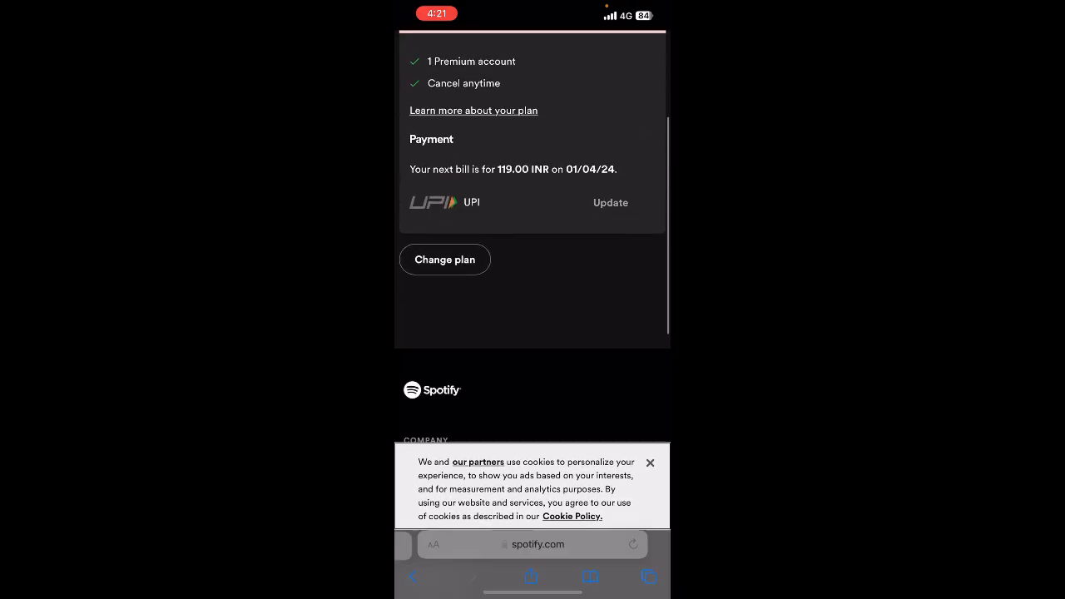
click(444, 260)
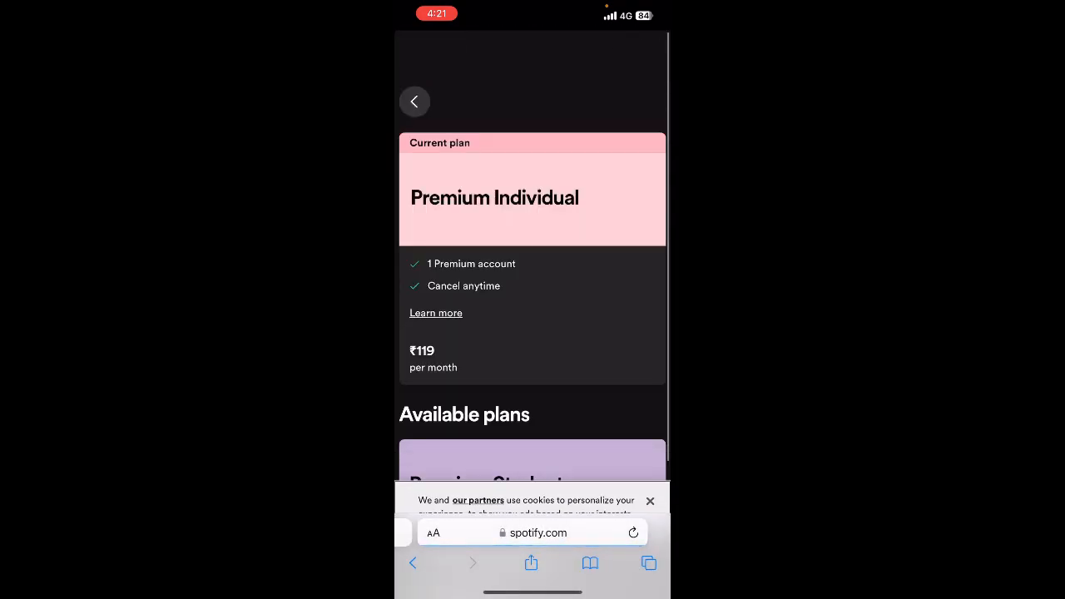
Step: Scroll through the Available plans list of Premium Student, Duo and Family with monthly prices
scroll(down, 3)
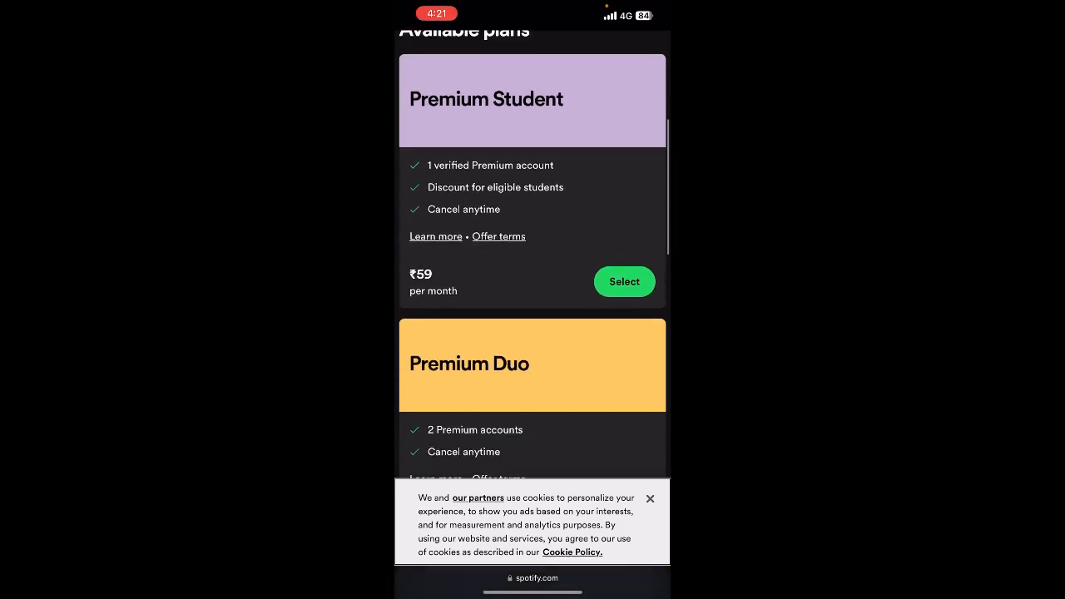
scroll(down, 3)
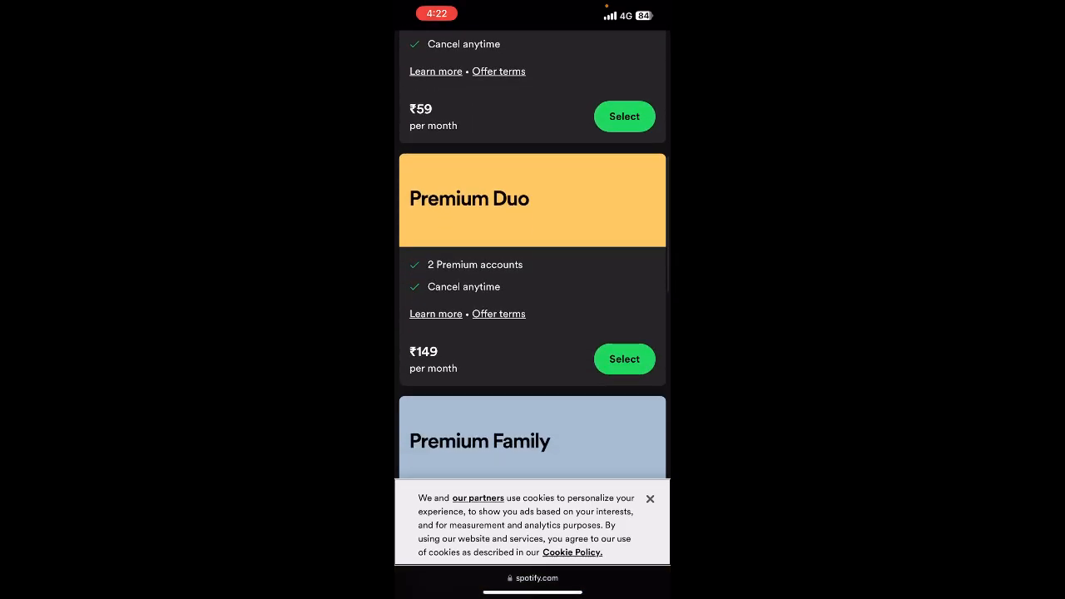
scroll(down, 3)
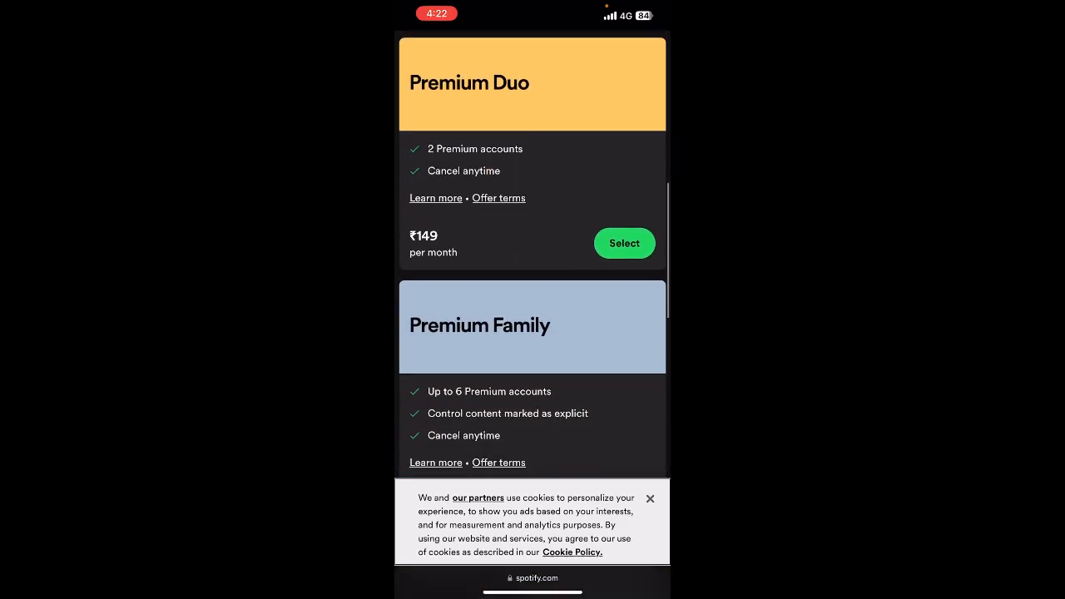
scroll(down, 3)
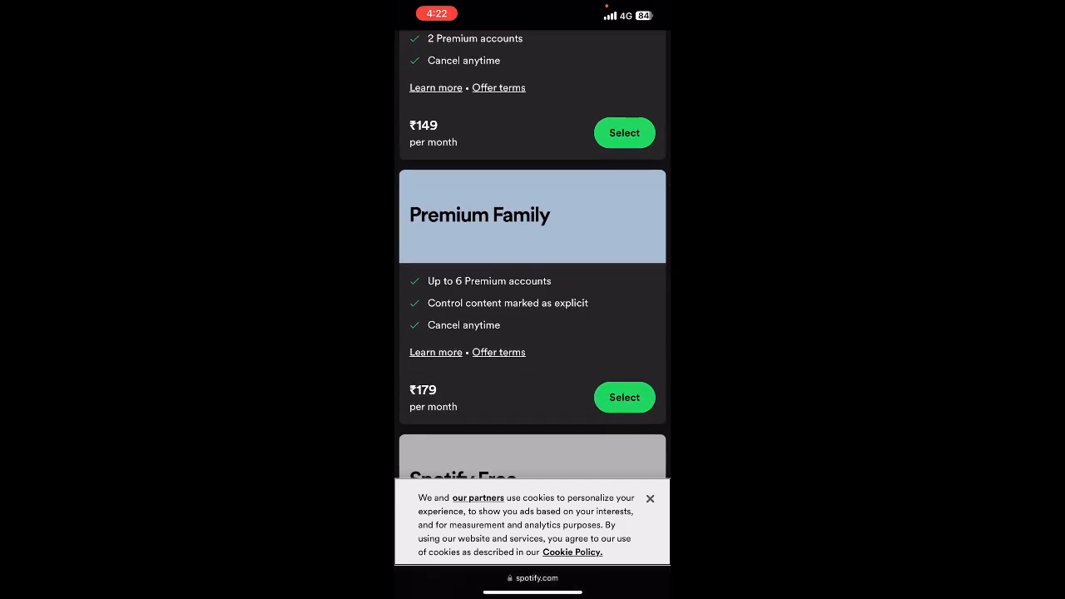
scroll(up, 3)
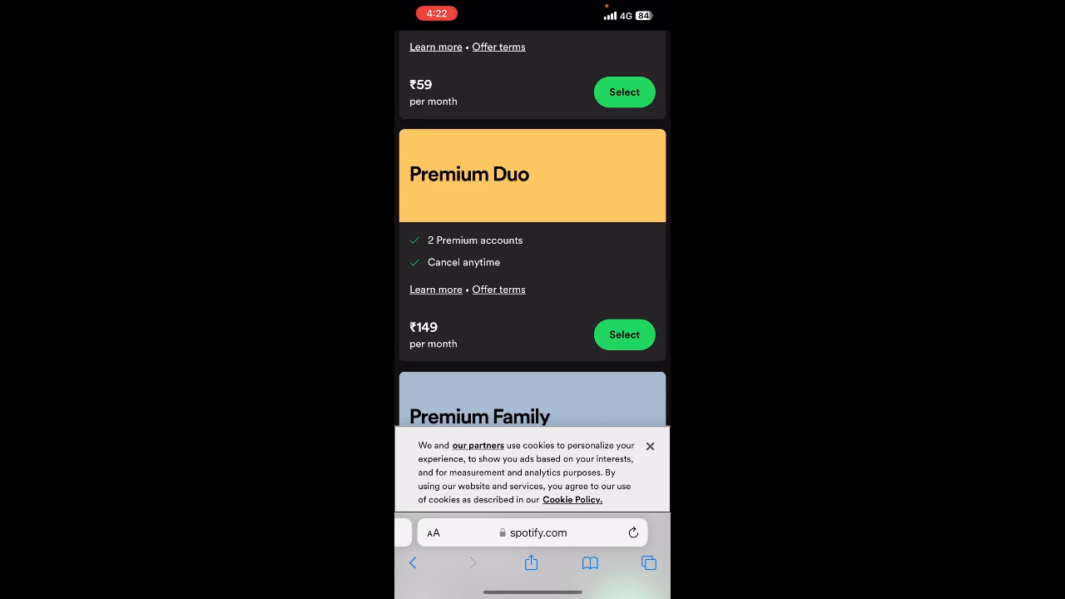
scroll(down, 3)
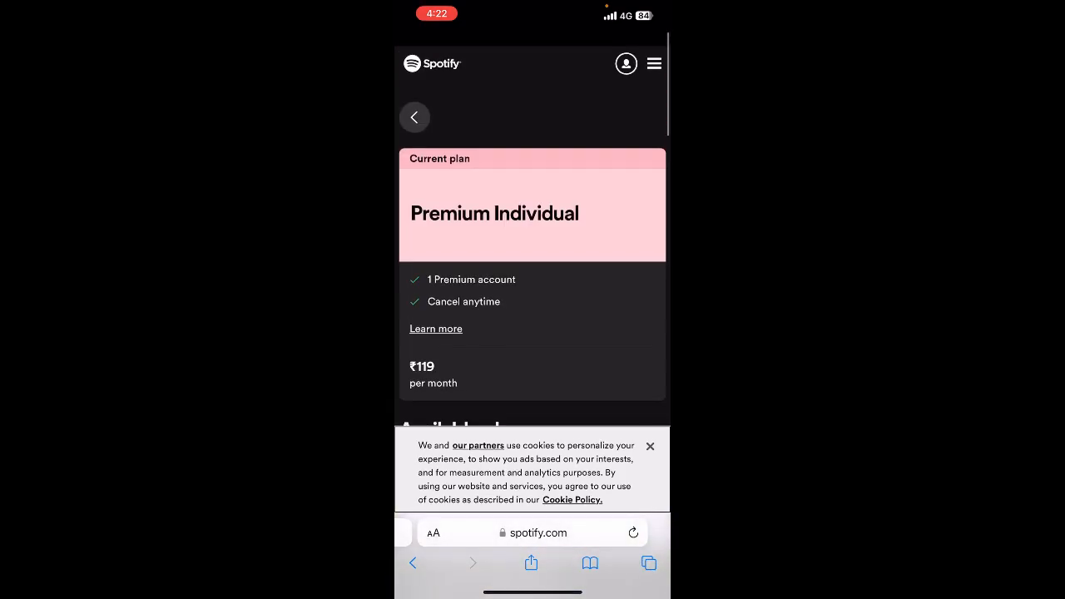
Step: Scroll the Change plan page before returning to Manage your plan for Premium Individual
scroll(down, 3)
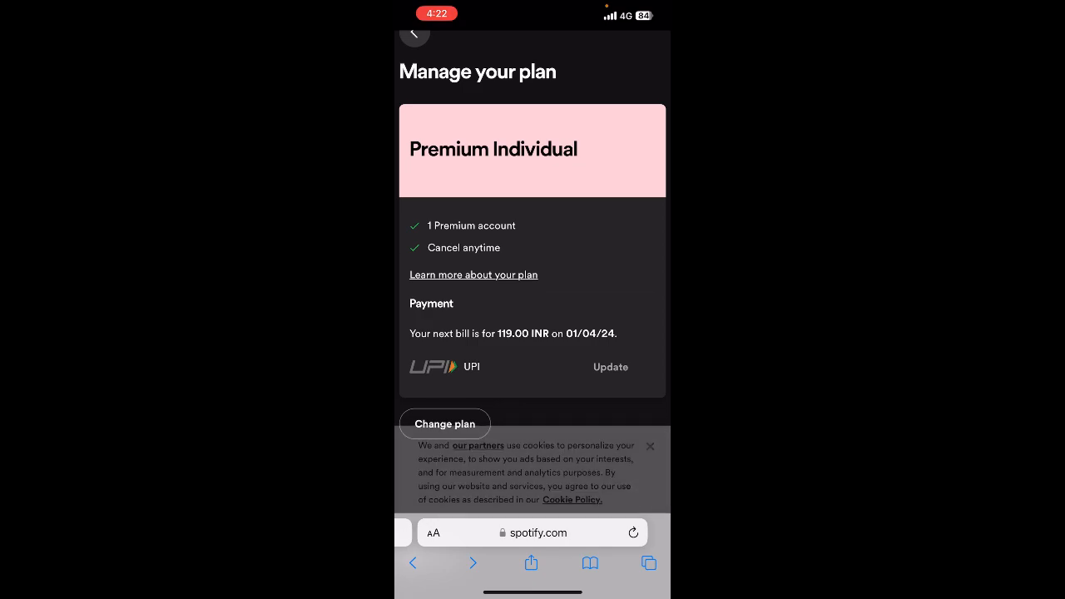
Step: Return from Manage your plan to the account overview with Subscription and Payment sections
click(649, 446)
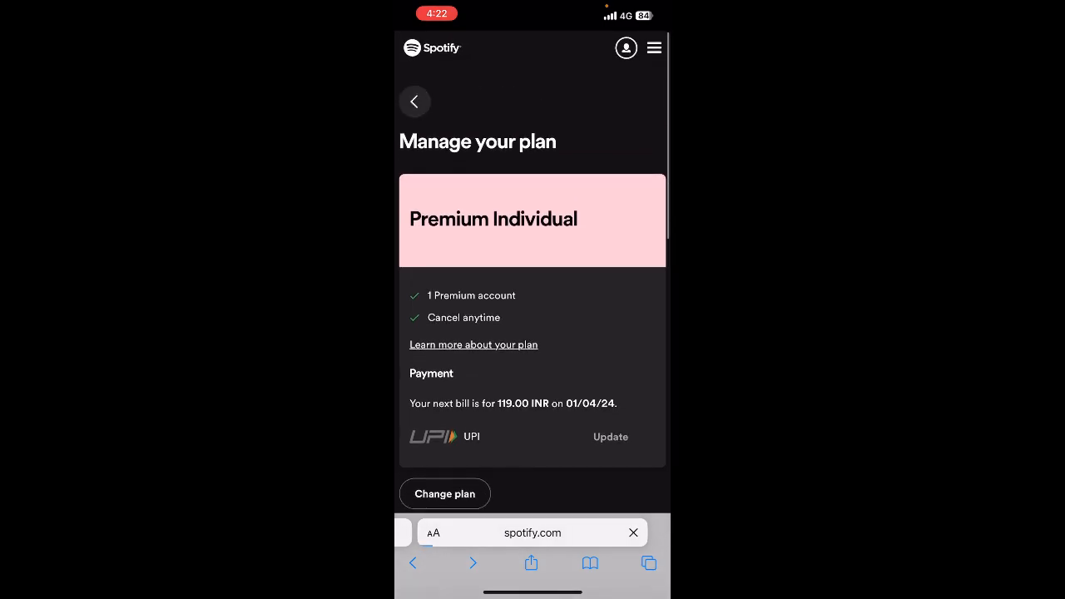
click(414, 101)
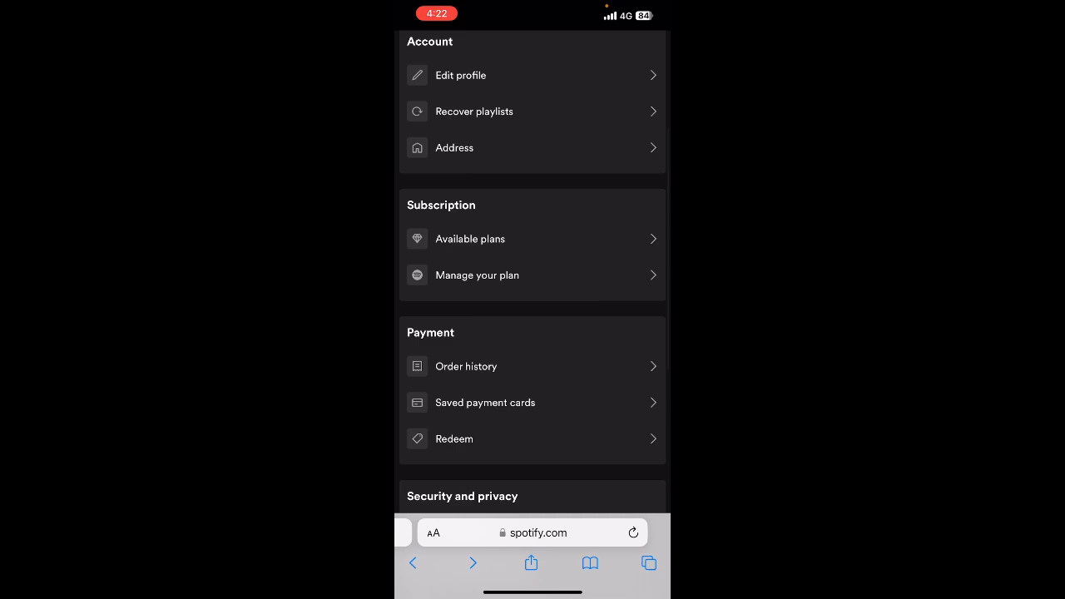